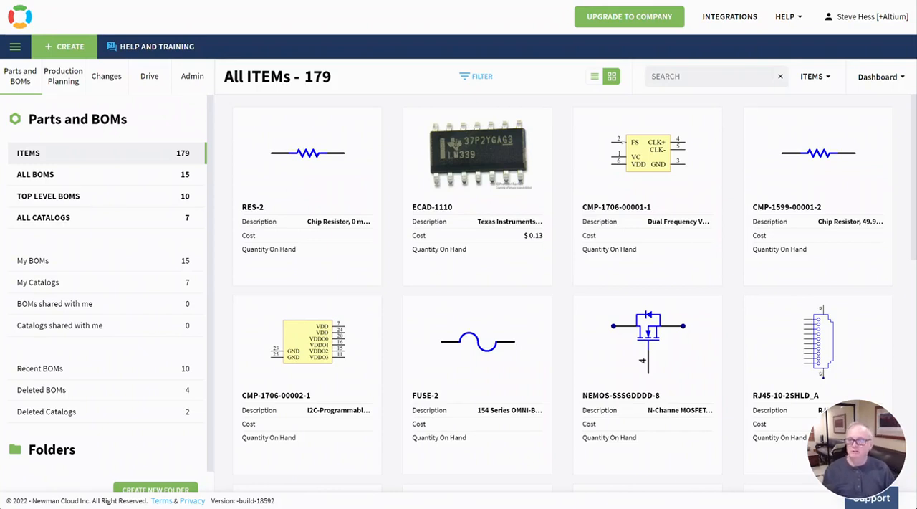
mouse_move(420, 307)
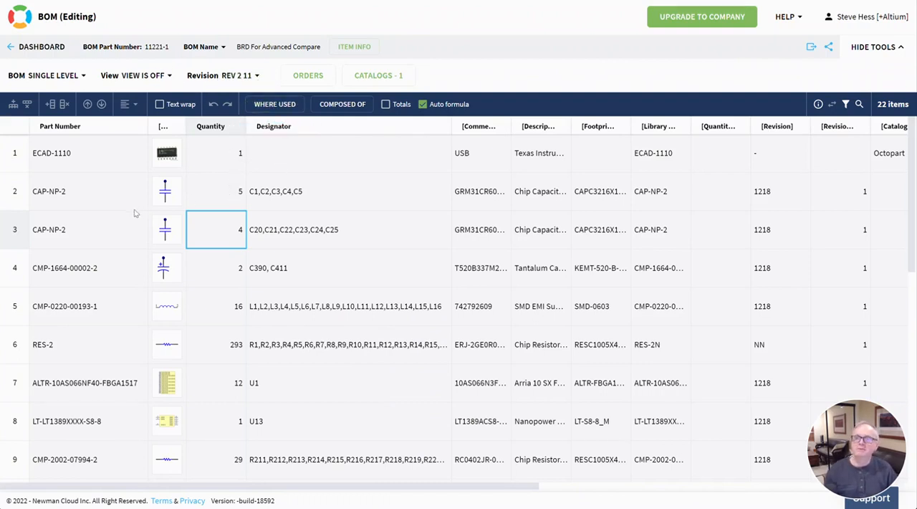
mouse_move(224, 195)
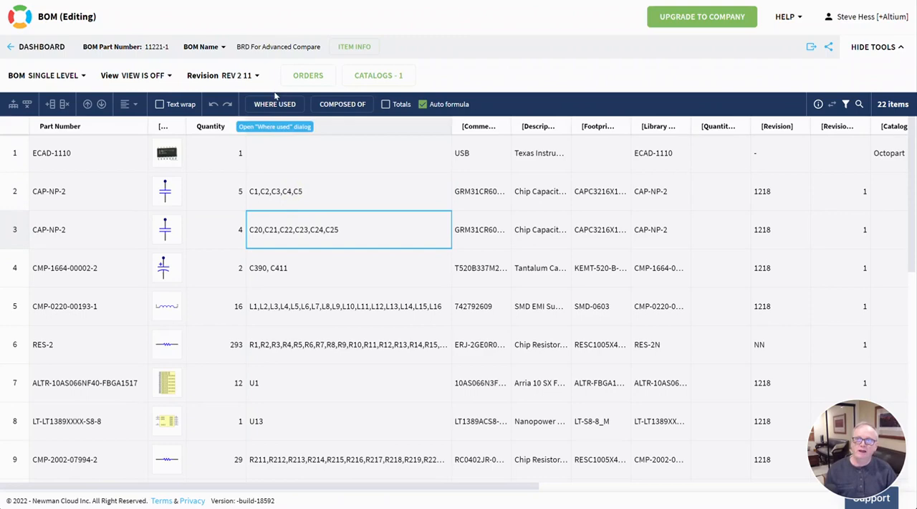
Switch the 11221-1 board BOM from revision 11 to Latest via the revision selector
left_click(241, 74)
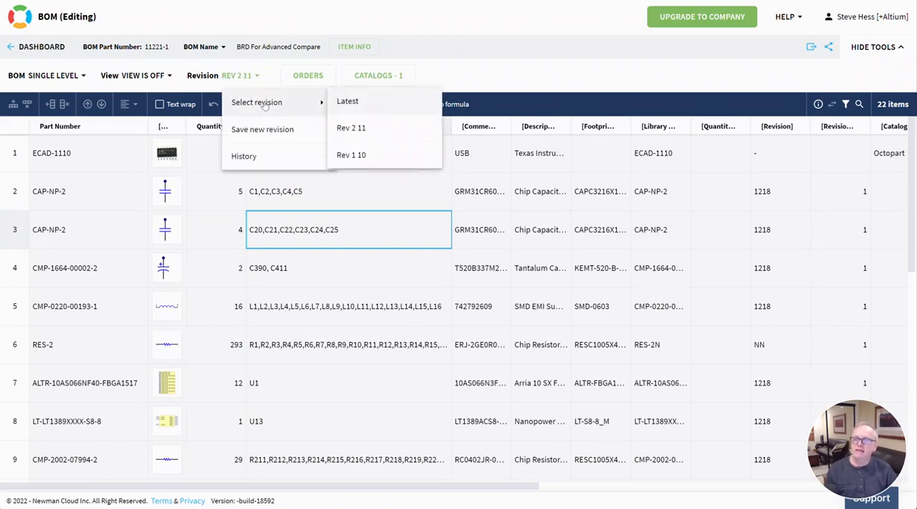
left_click(346, 100)
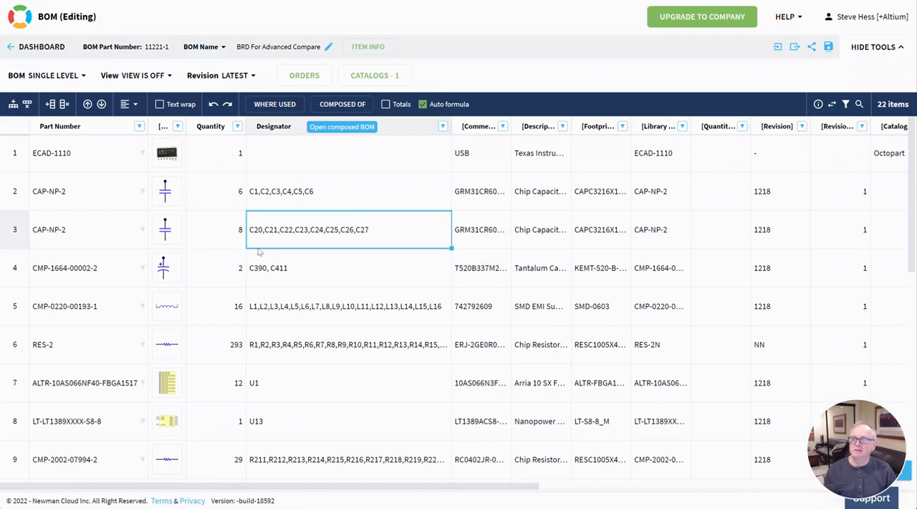
mouse_move(28, 198)
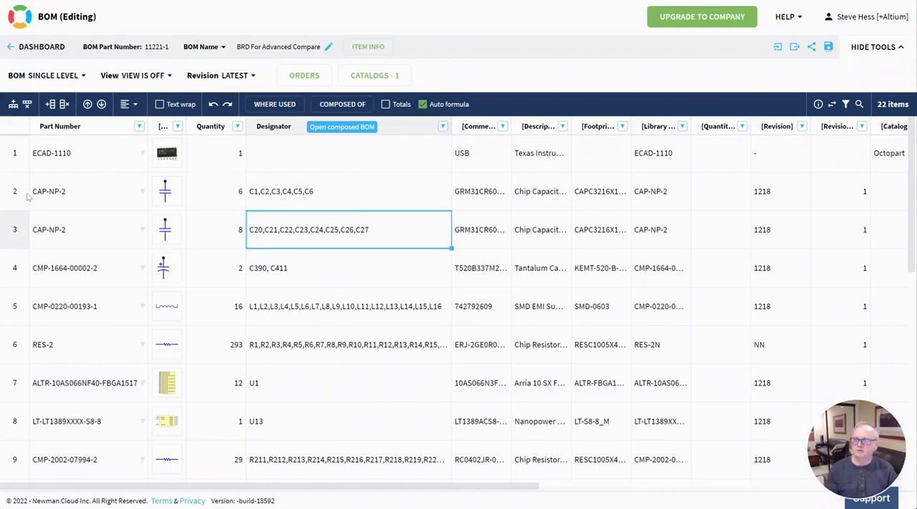
mouse_move(33, 199)
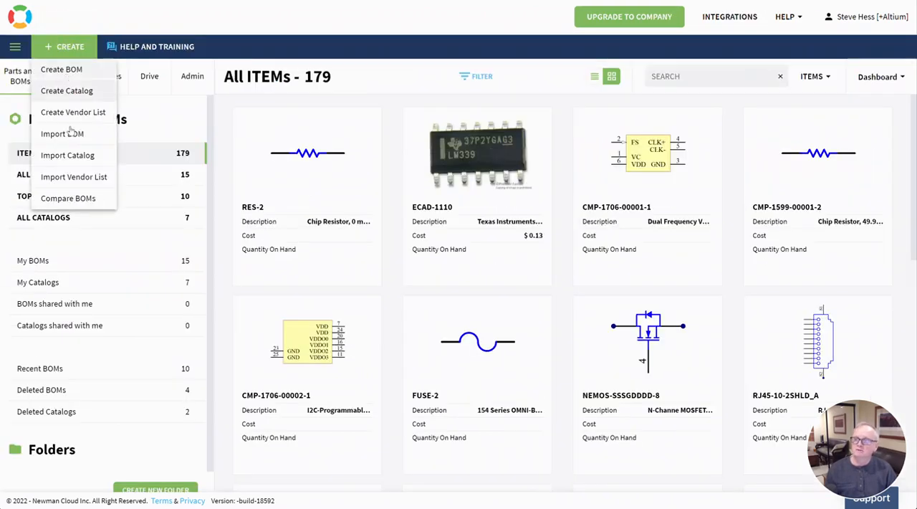
Start a new BOM comparison from the Create menu
left_click(68, 198)
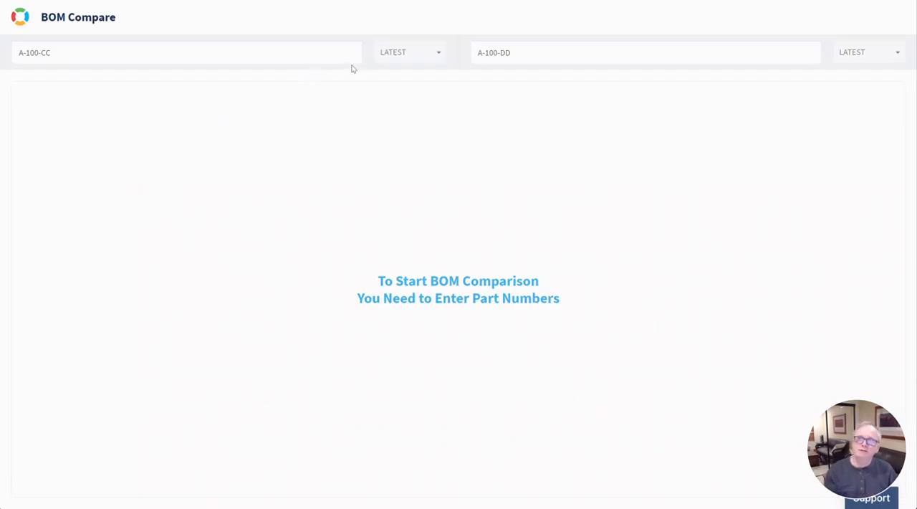
Compare 11221-1 revision 11 against 11221-1 Latest side by side
type("11221-1")
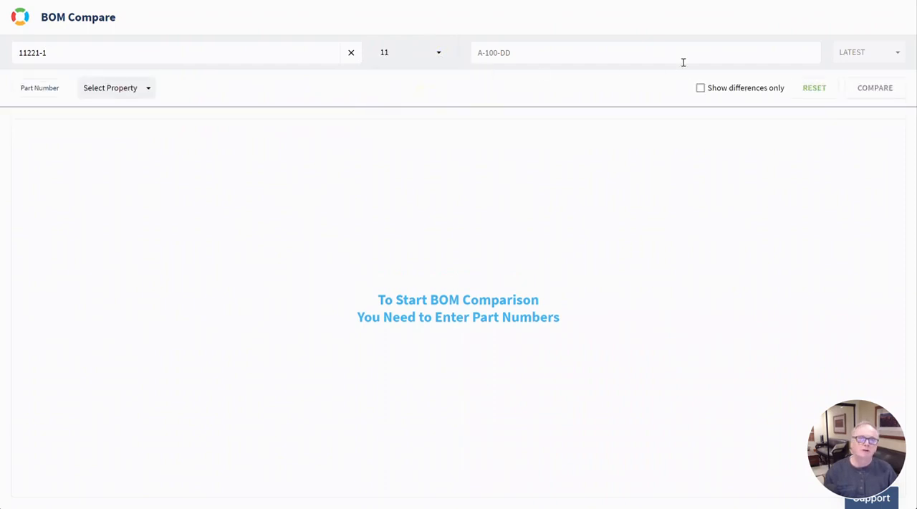
type("11221-1")
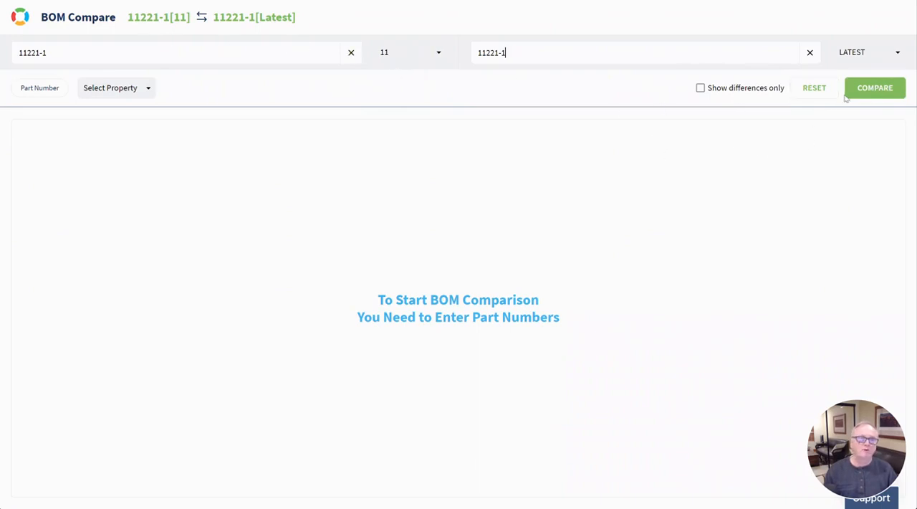
left_click(874, 87)
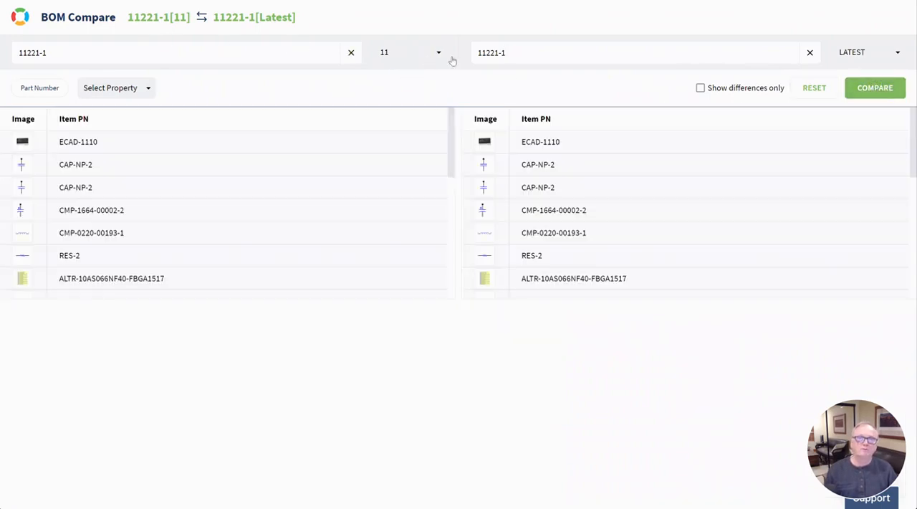
mouse_move(834, 63)
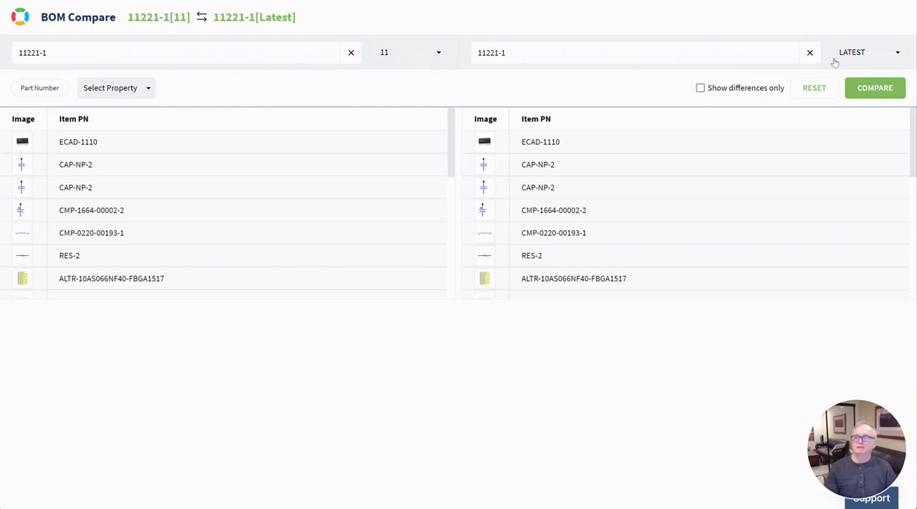
mouse_move(719, 298)
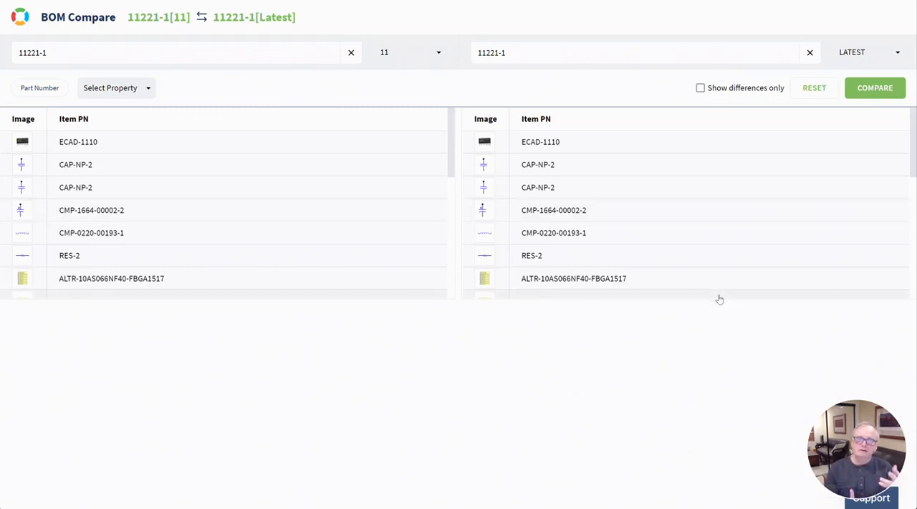
Inspect the property panels of ECAD-1110 and CAP-NP-2, revealing the 4 vs 8 quantity difference
left_click(78, 140)
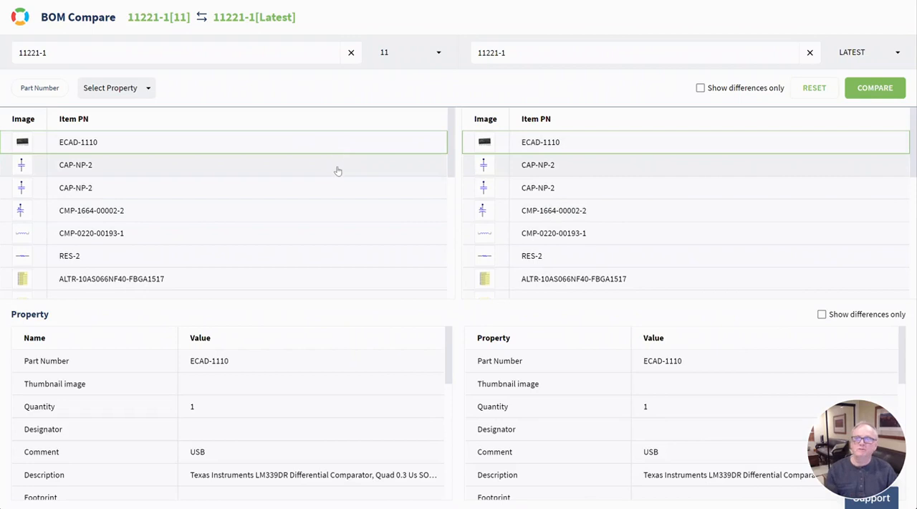
left_click(74, 187)
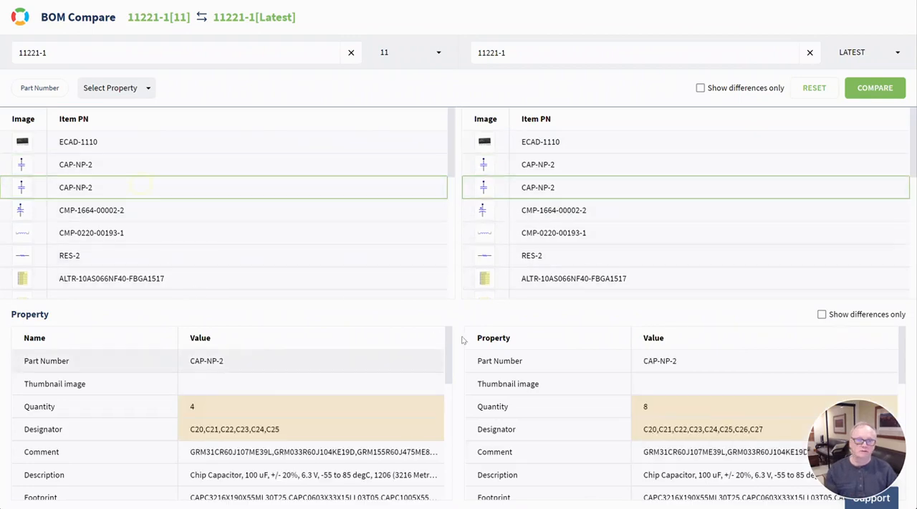
left_click(91, 232)
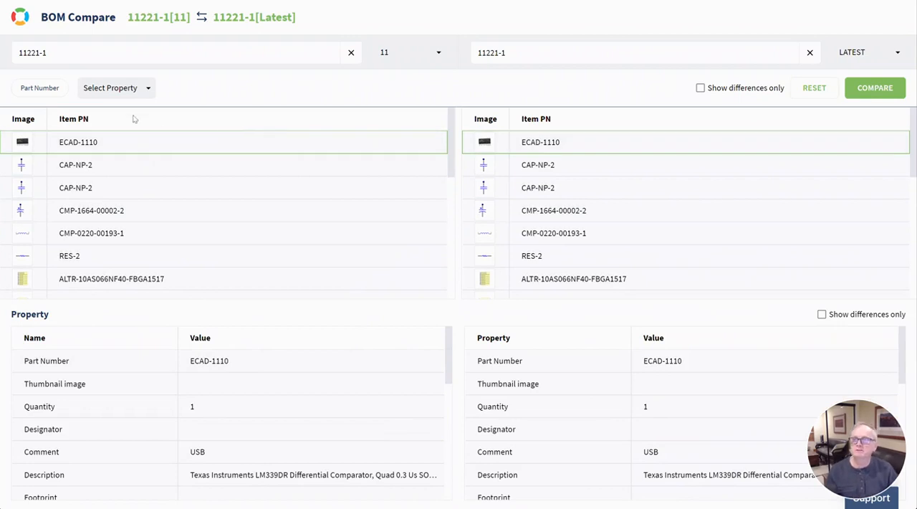
Rerun the comparison with rows matched by Designator, adding designator columns on both sides
left_click(115, 87)
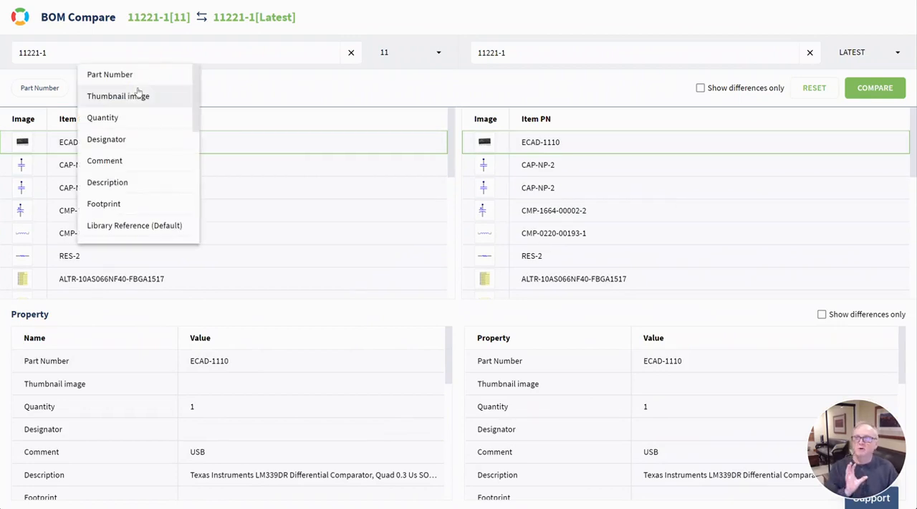
mouse_move(106, 139)
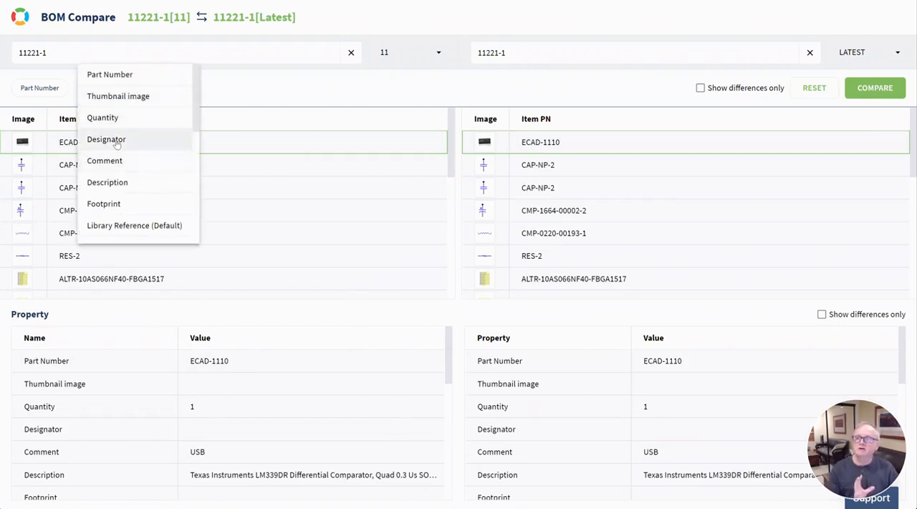
left_click(106, 139)
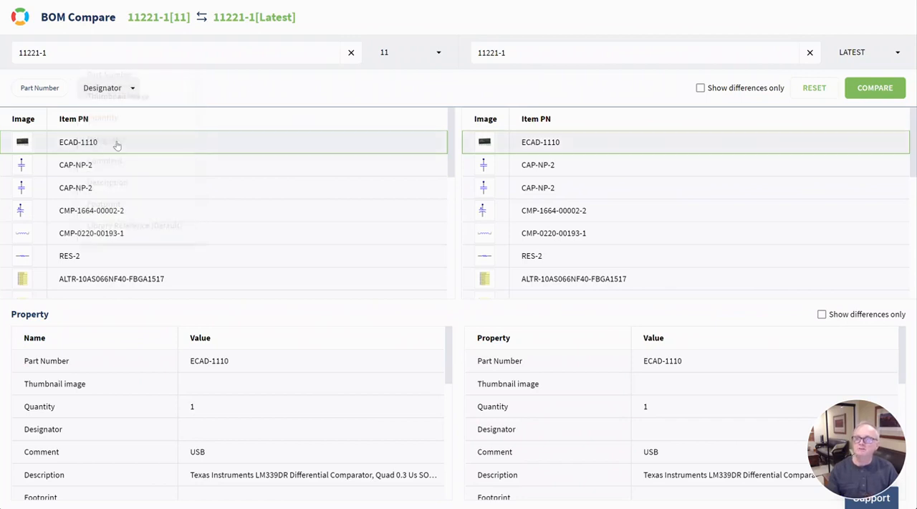
left_click(874, 87)
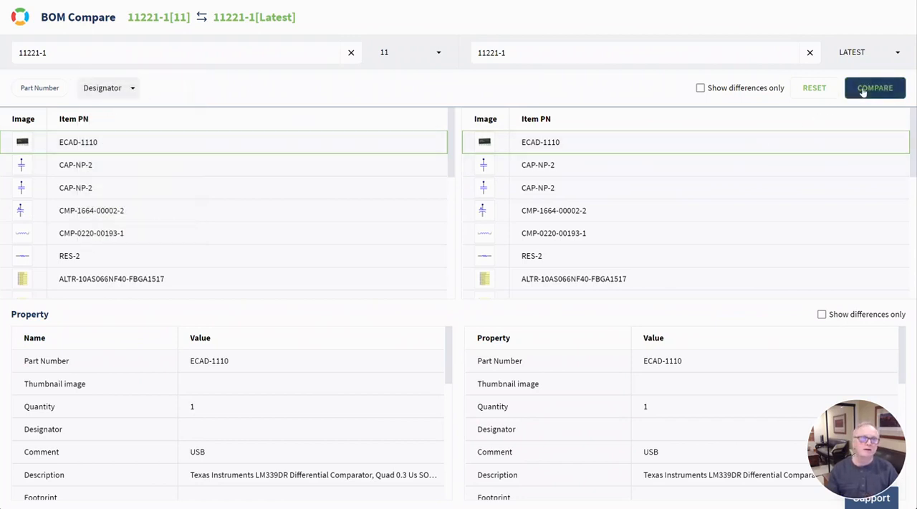
left_click(874, 87)
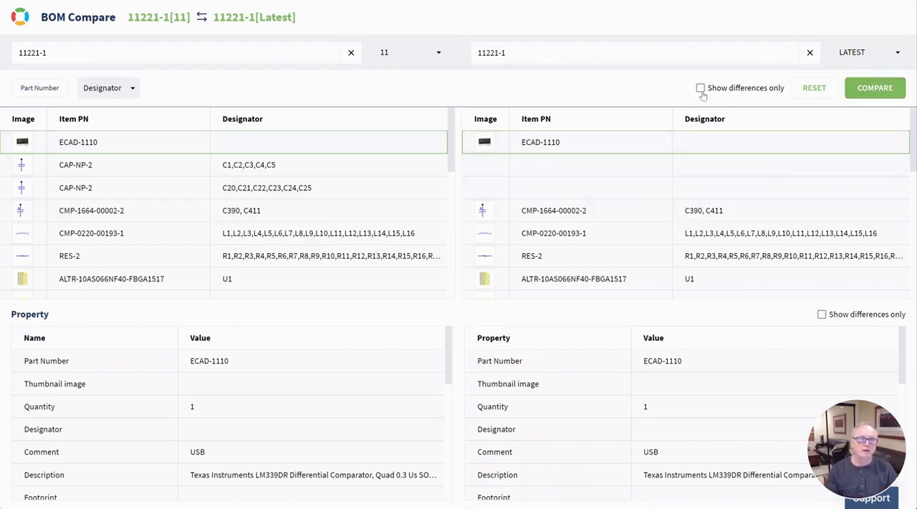
Show differences only, leaving the two CAP-NP-2 rows, then review the matching properties
left_click(699, 87)
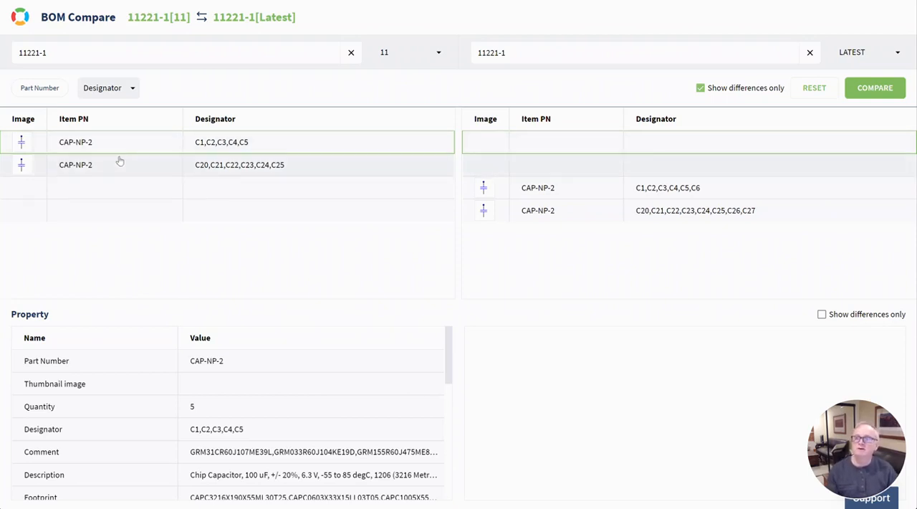
mouse_move(584, 198)
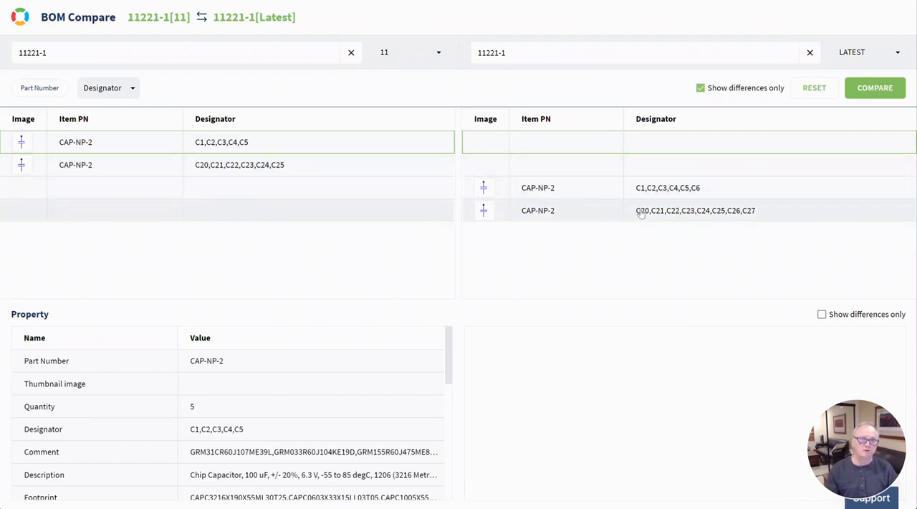
mouse_move(760, 240)
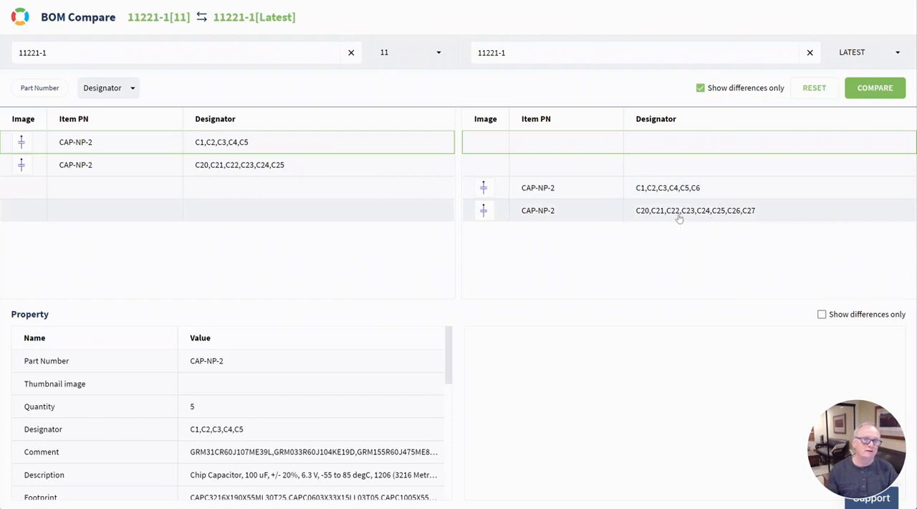
mouse_move(750, 217)
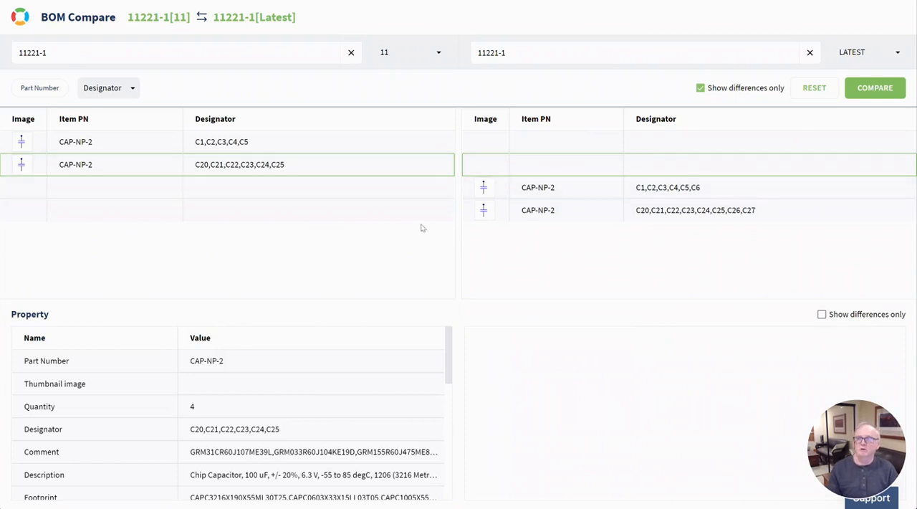
mouse_move(350, 235)
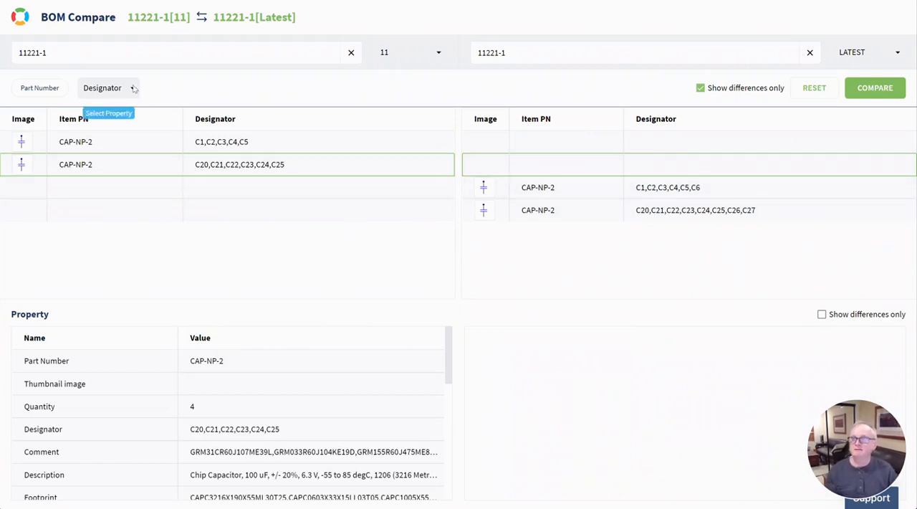
left_click(108, 87)
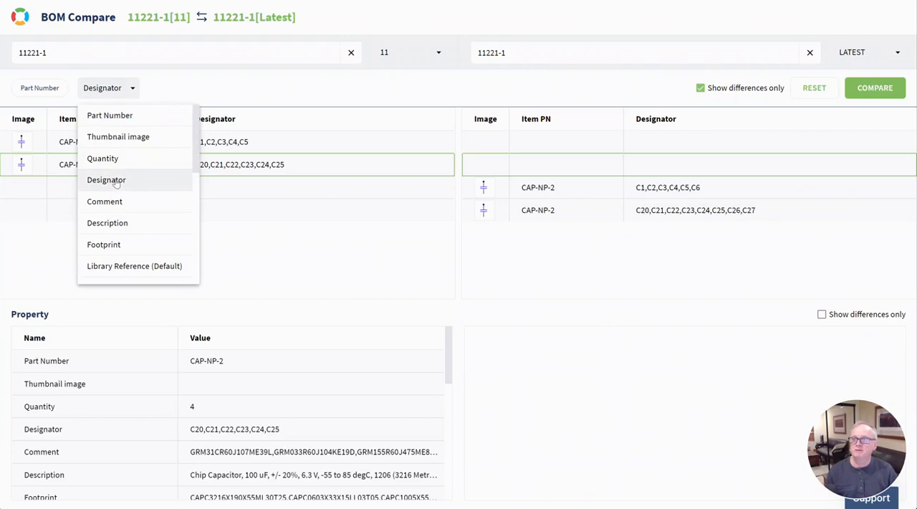